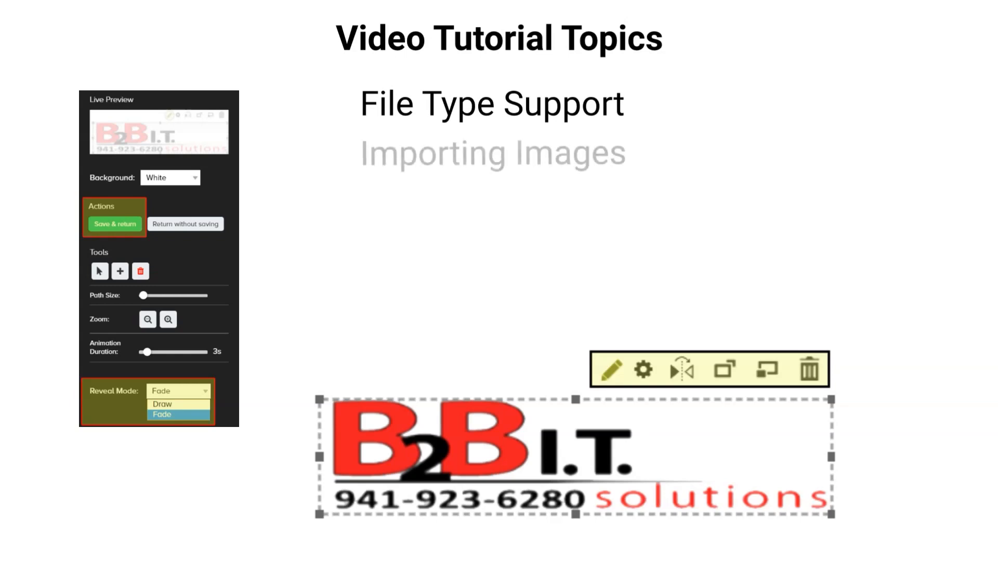
# Step: Advance the Video Tutorial Topics slide to emphasize File Type Support
pyautogui.press('Right')
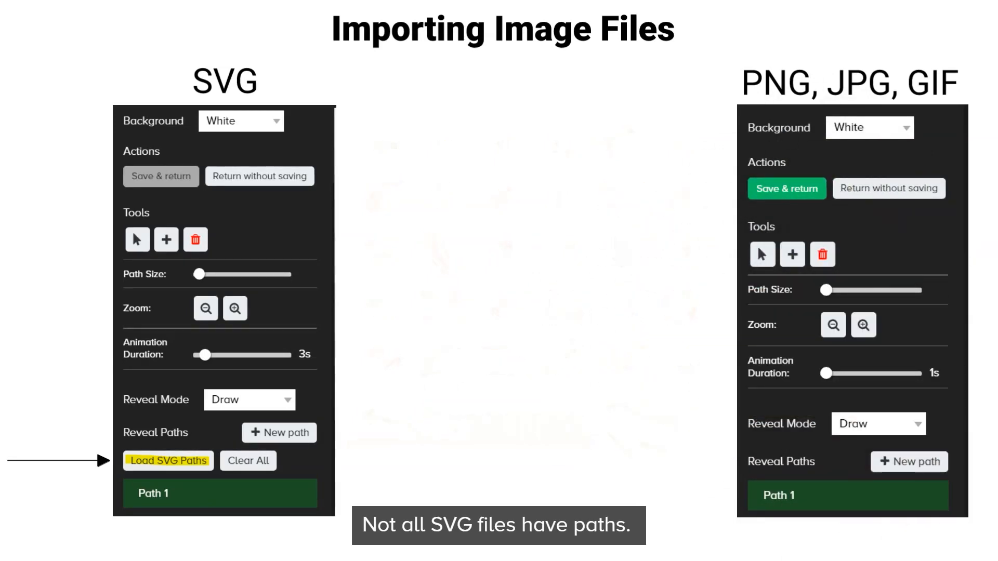
# Step: Advance past the SVG versus PNG/JPG/GIF editor comparison slide
pyautogui.click(168, 460)
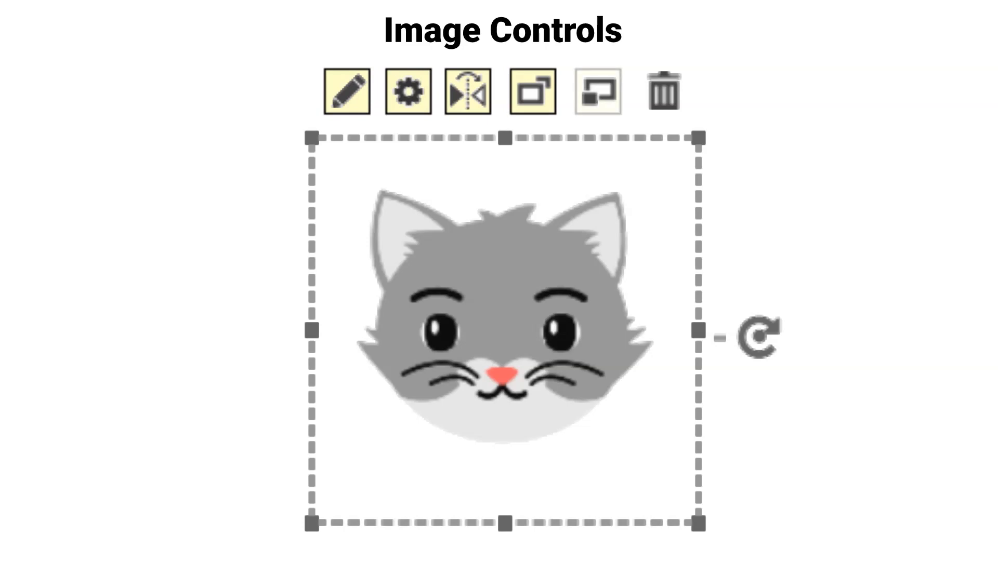
# Step: Move from the cat image with its editing icons to the Edit subtopic
pyautogui.click(346, 91)
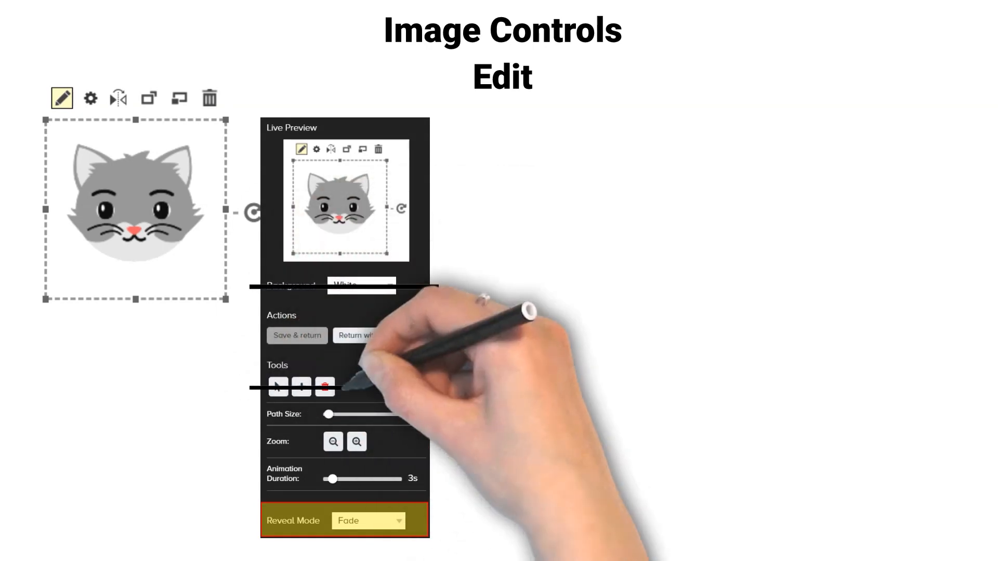
pyautogui.moveTo(394, 375)
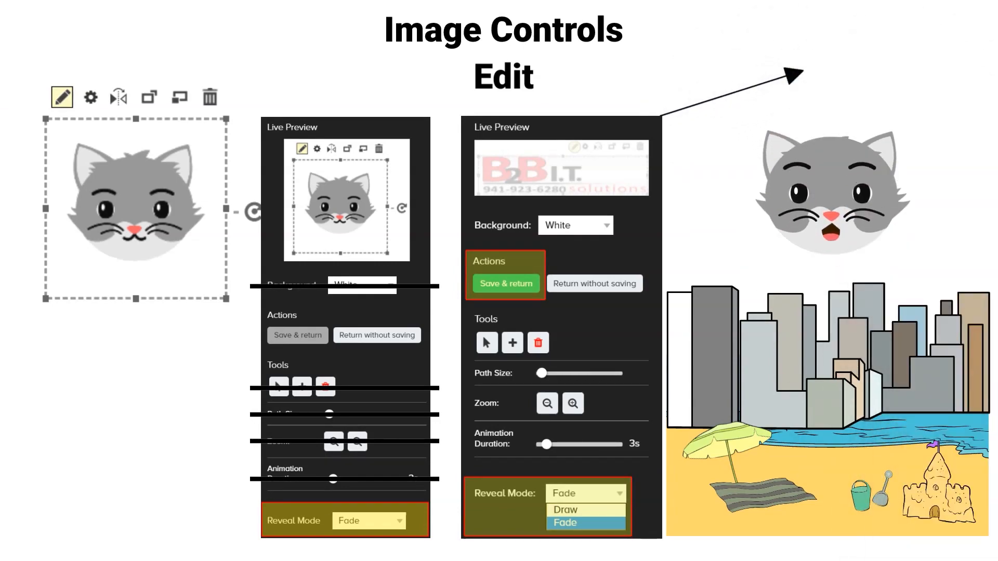
# Step: Scroll down from the Edit scene to the Asset Settings dialog
pyautogui.scroll(-3)
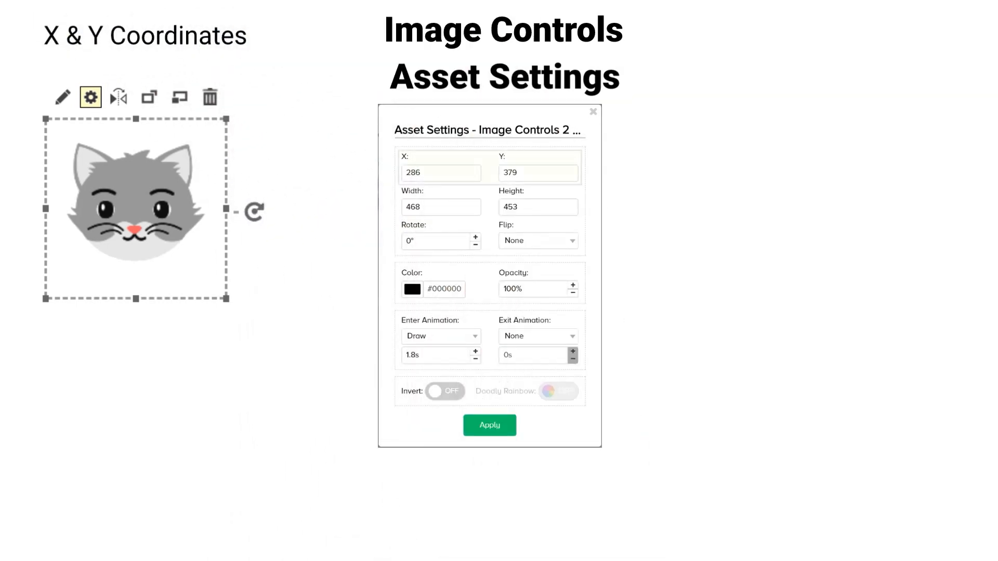
pyautogui.click(441, 173)
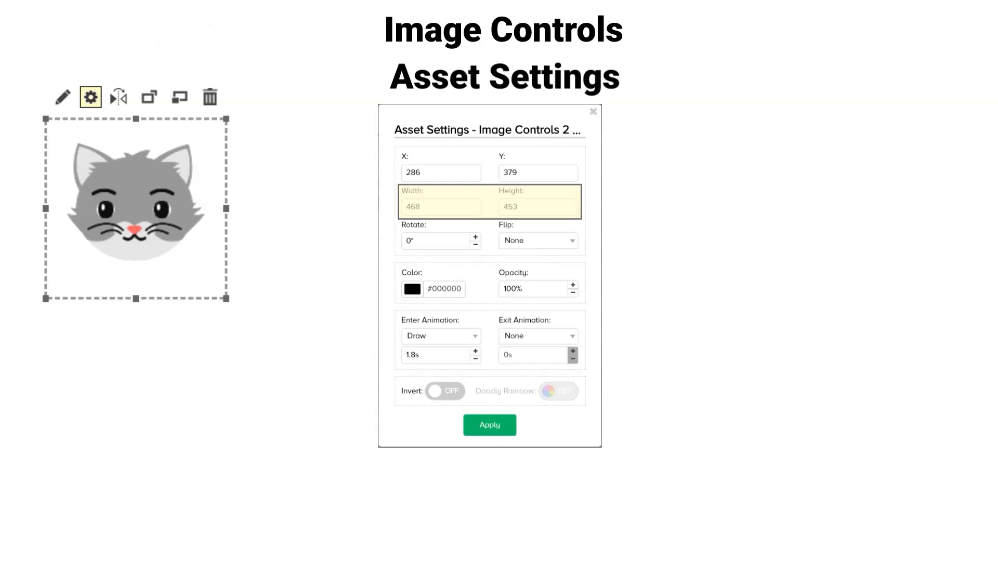
pyautogui.click(441, 240)
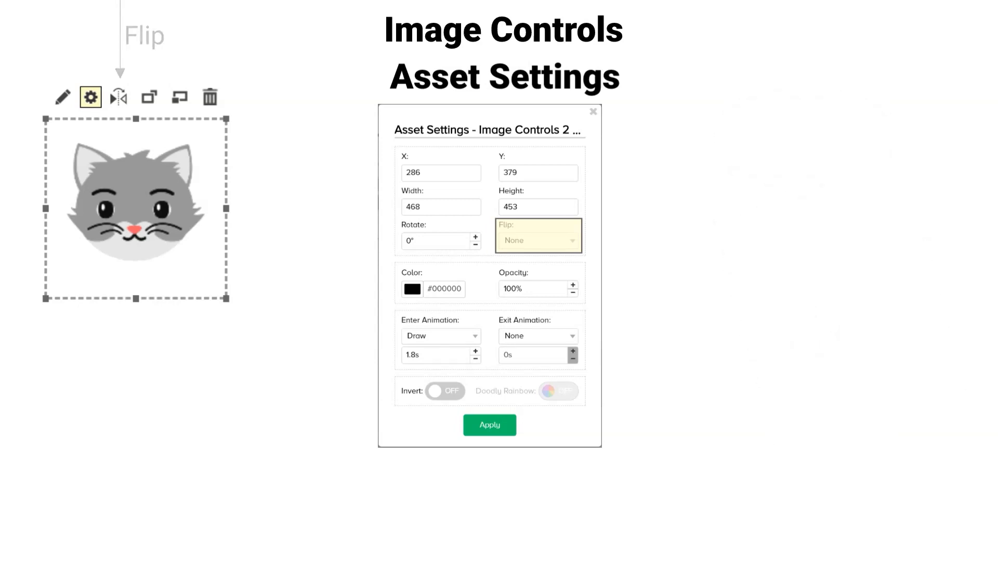
pyautogui.click(433, 283)
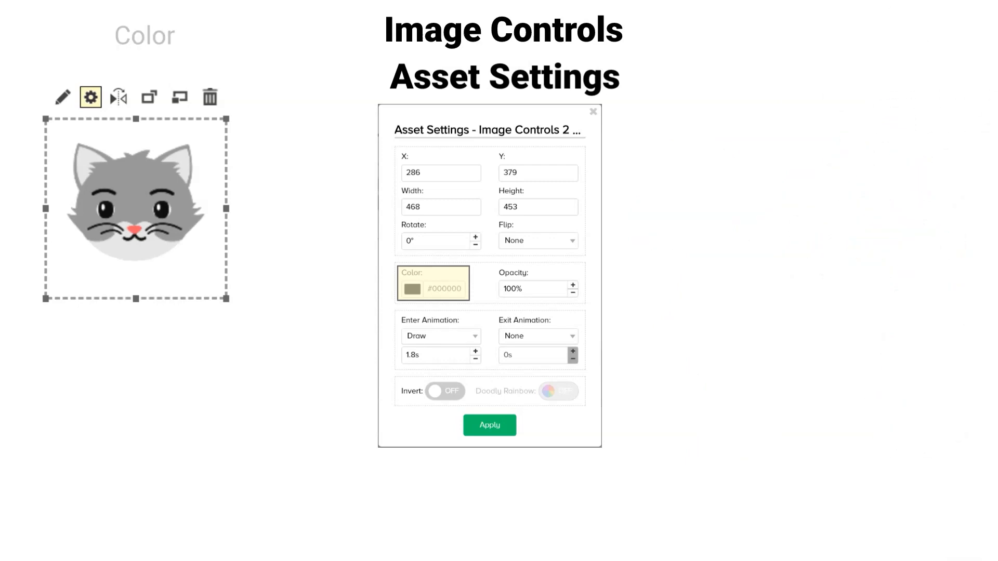
pyautogui.click(538, 289)
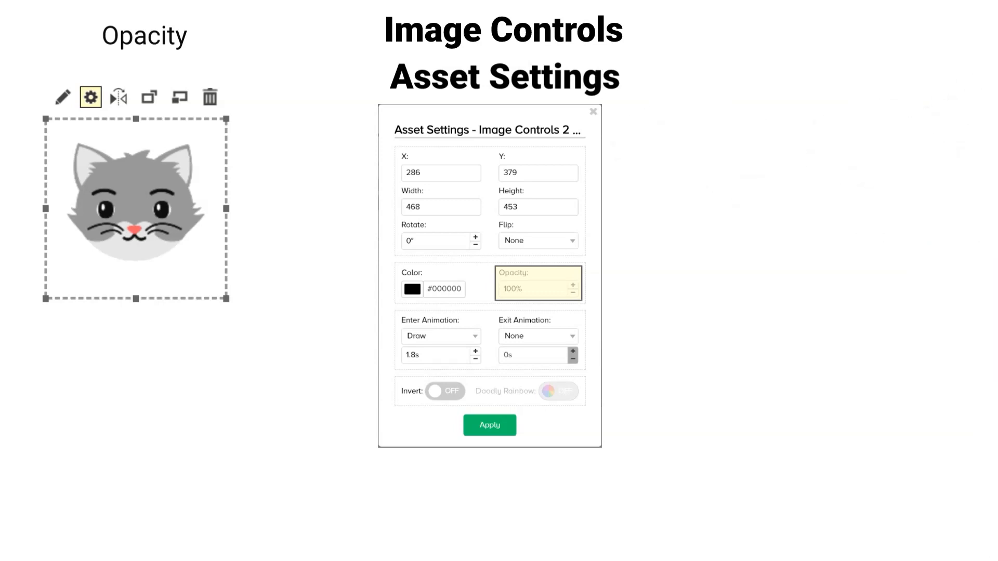
pyautogui.click(441, 336)
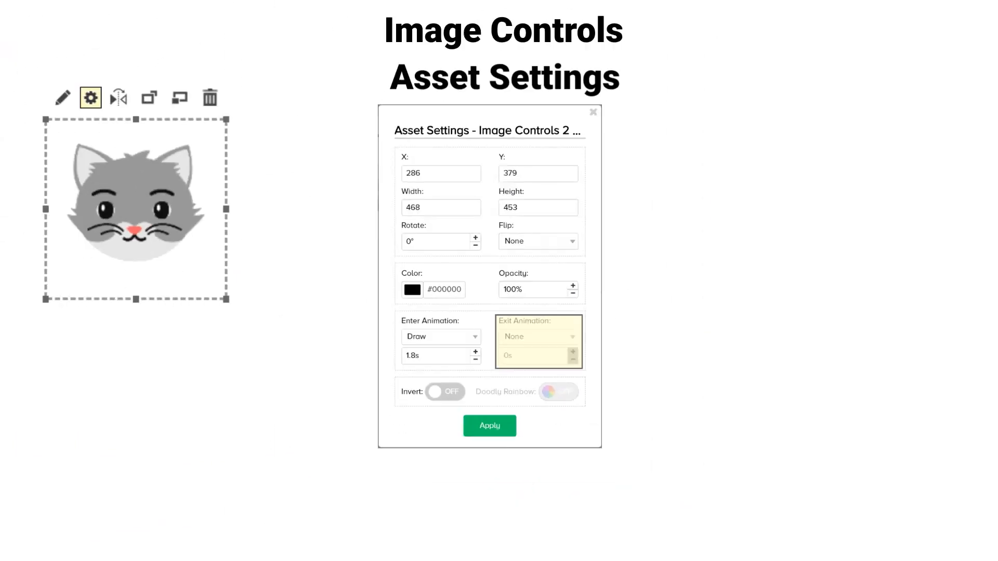
pyautogui.moveTo(443, 392)
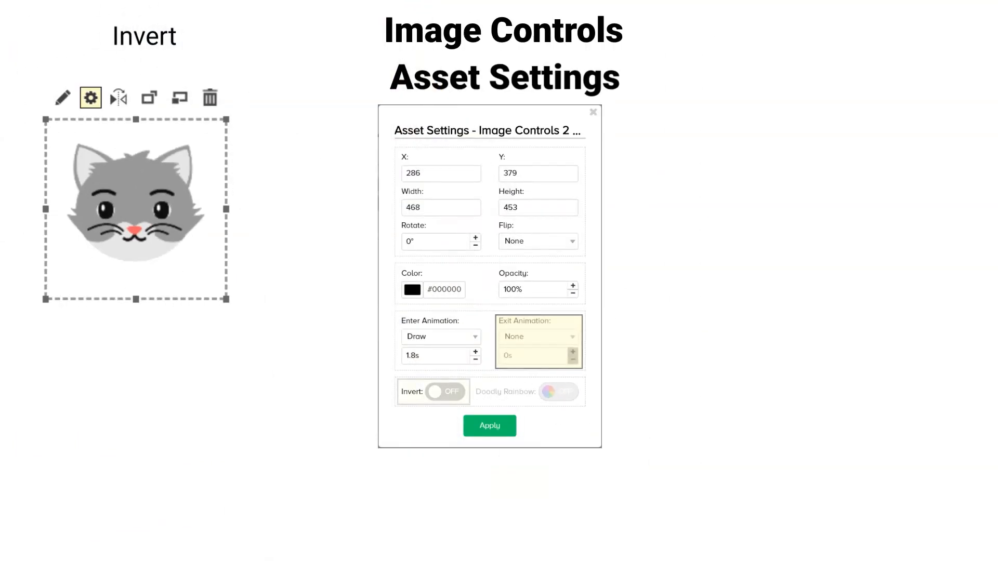
pyautogui.click(434, 391)
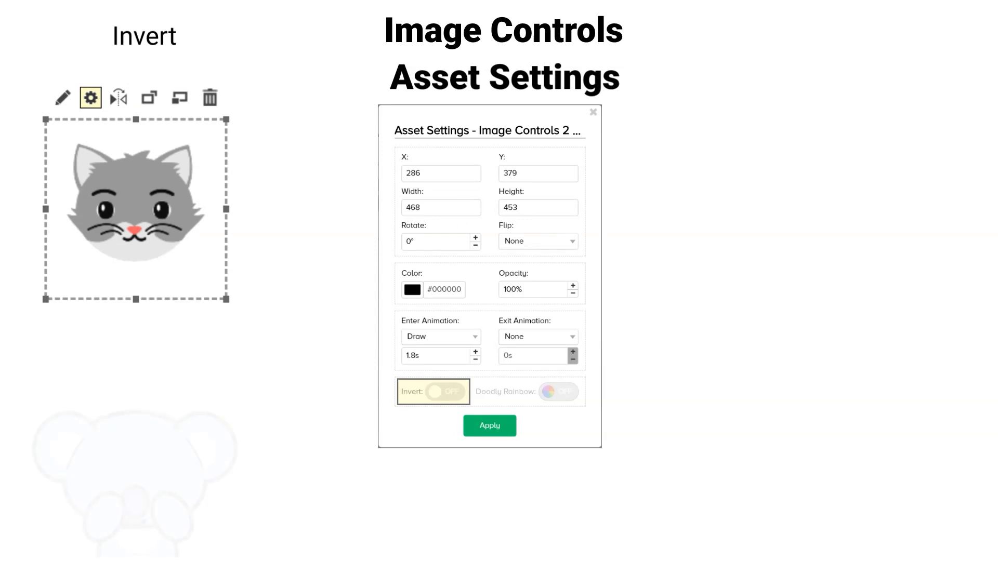